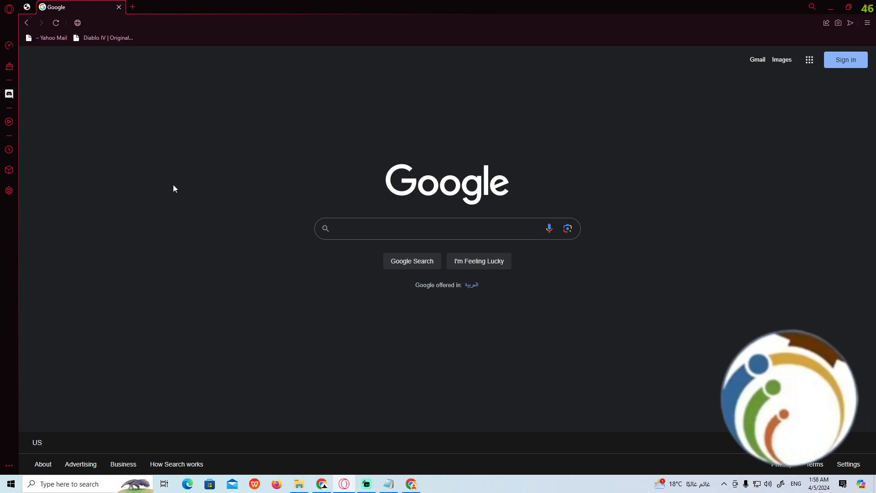
Bring up the Windows Start menu over the Opera GX Google homepage.
{"action": "left_click", "coordinate": [9, 484]}
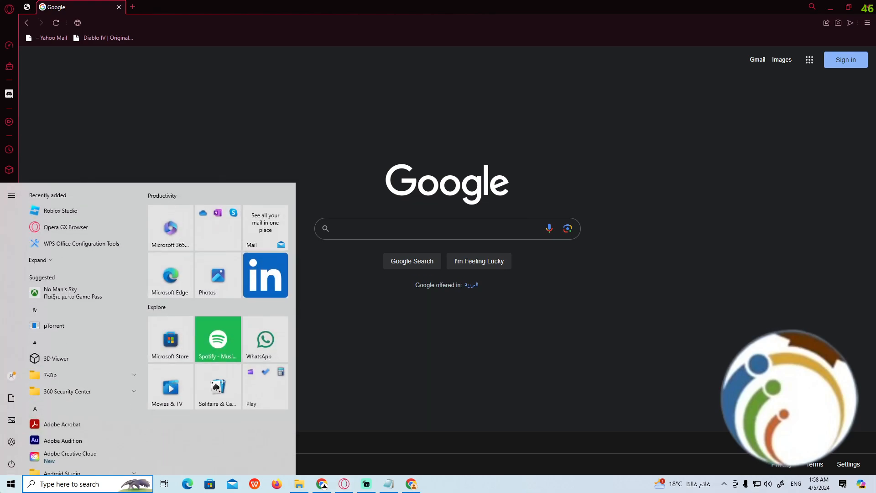
Launch Settings, search 'repair', check Fix problems with your computer, then close Security and Maintenance.
{"action": "type", "text": "settings"}
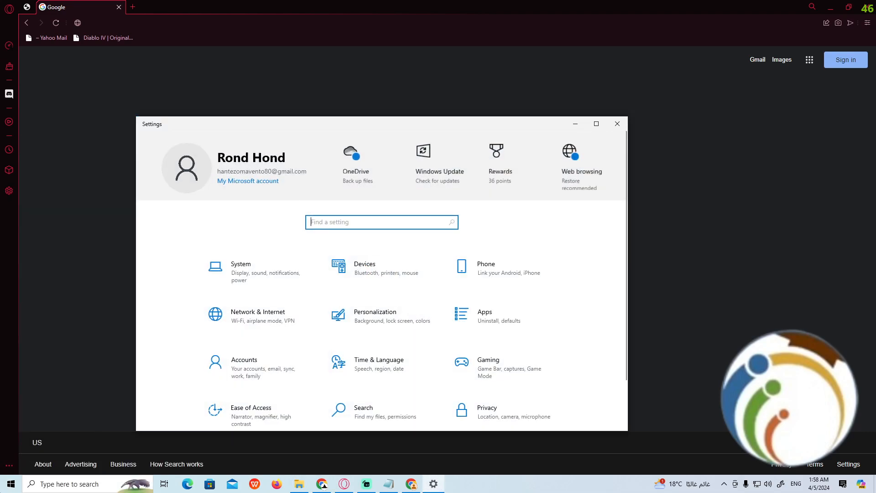
{"action": "type", "text": "repair"}
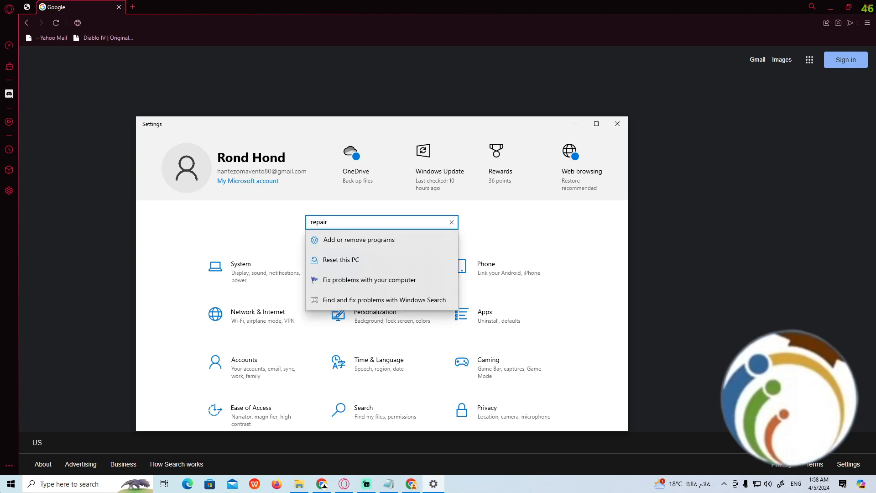
{"action": "mouse_move", "coordinate": [360, 240]}
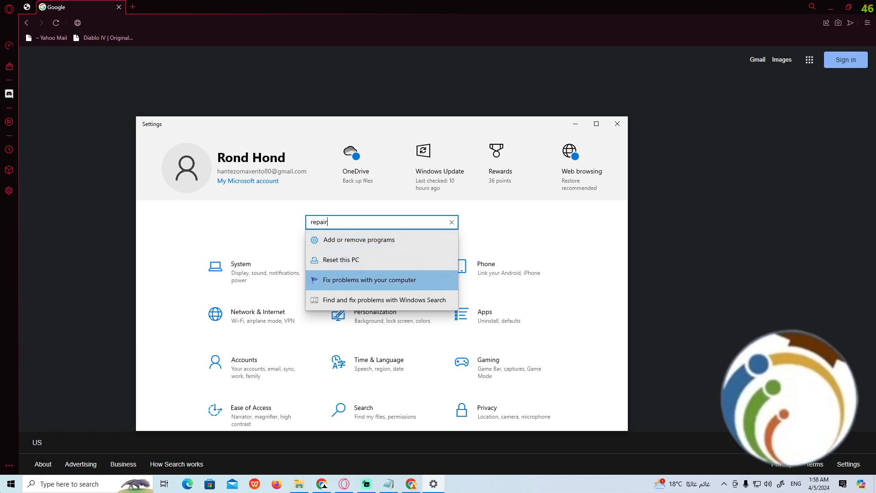
{"action": "left_click", "coordinate": [369, 280]}
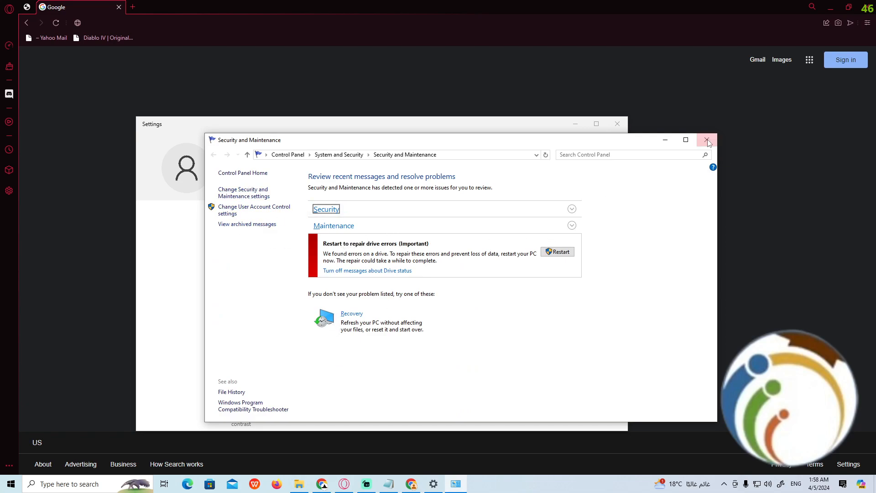
{"action": "left_click", "coordinate": [708, 140]}
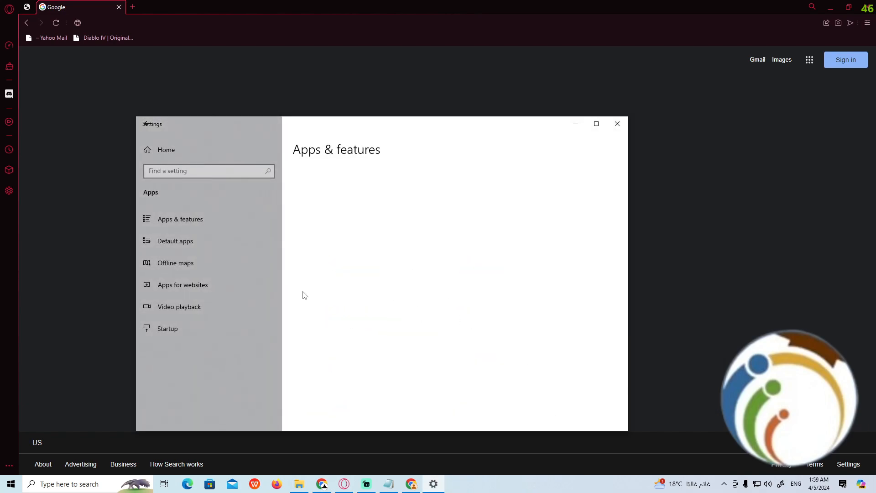
Review the App execution aliases list under Apps & features and return.
{"action": "left_click", "coordinate": [180, 219]}
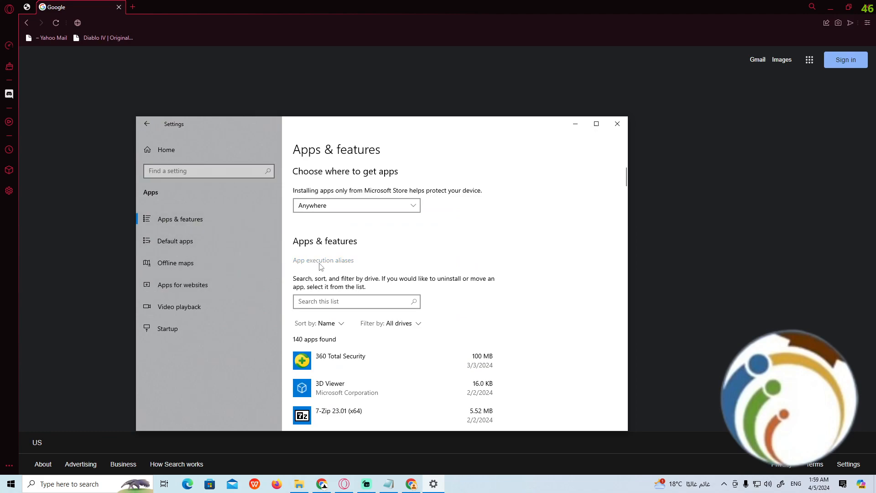
{"action": "left_click", "coordinate": [323, 260]}
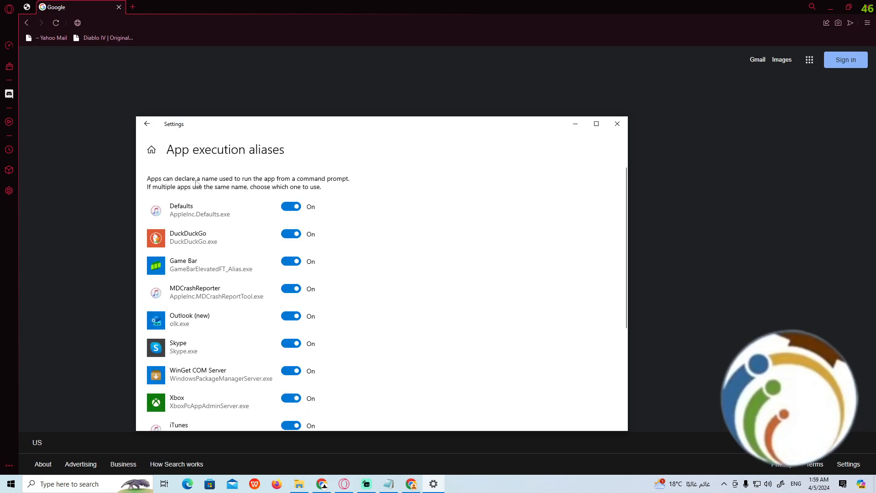
{"action": "scroll", "scroll_direction": "down", "scroll_amount": 3}
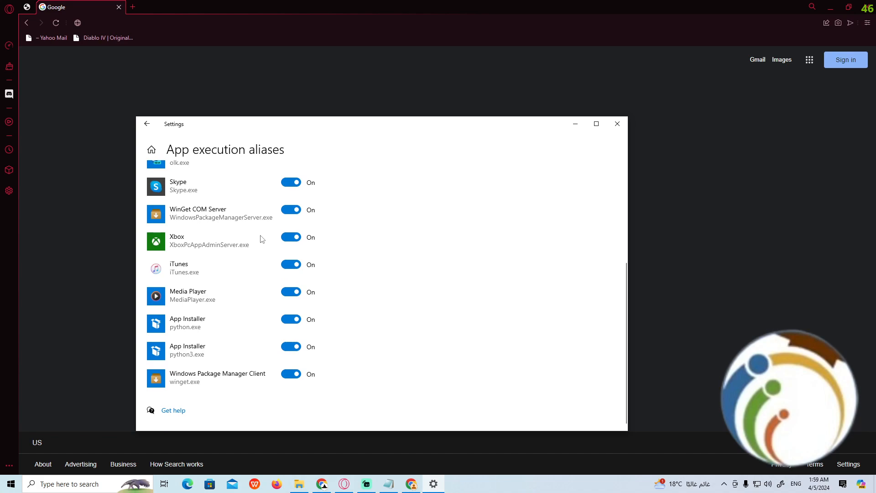
{"action": "scroll", "scroll_direction": "up", "scroll_amount": 3}
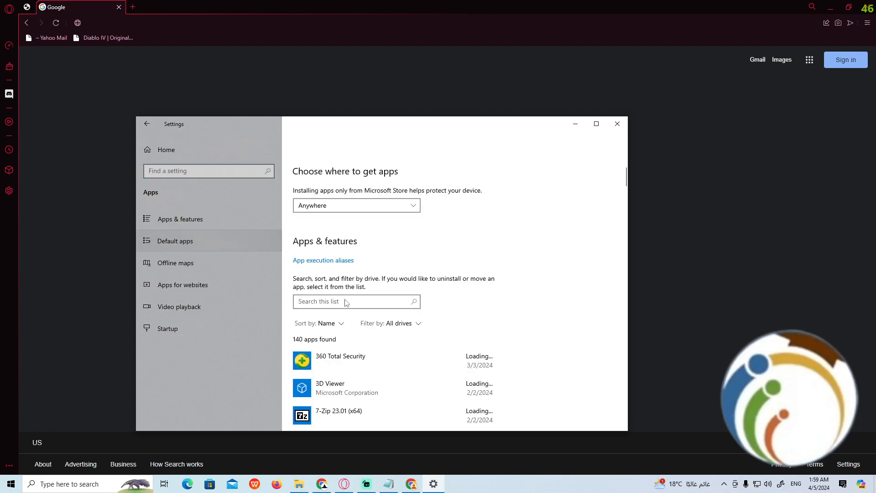
Check the Web browser choices under Default apps, leaving Google Chrome as default.
{"action": "left_click", "coordinate": [175, 241]}
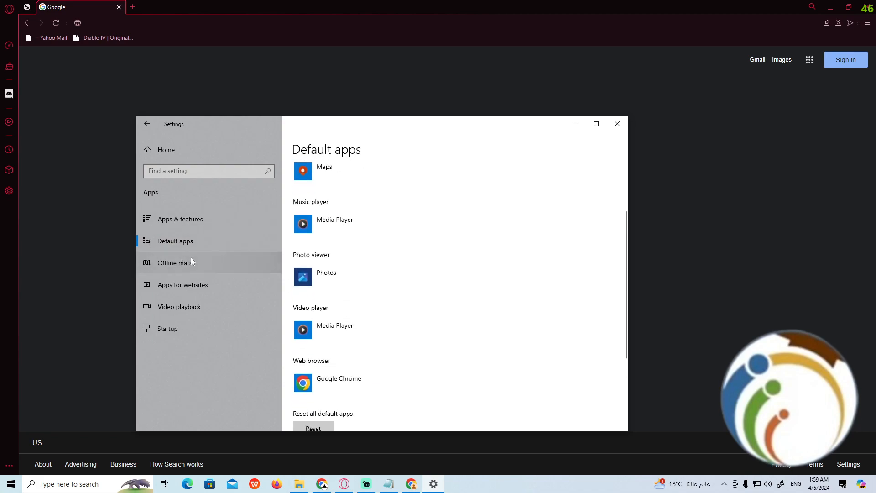
{"action": "scroll", "scroll_direction": "down", "scroll_amount": 3}
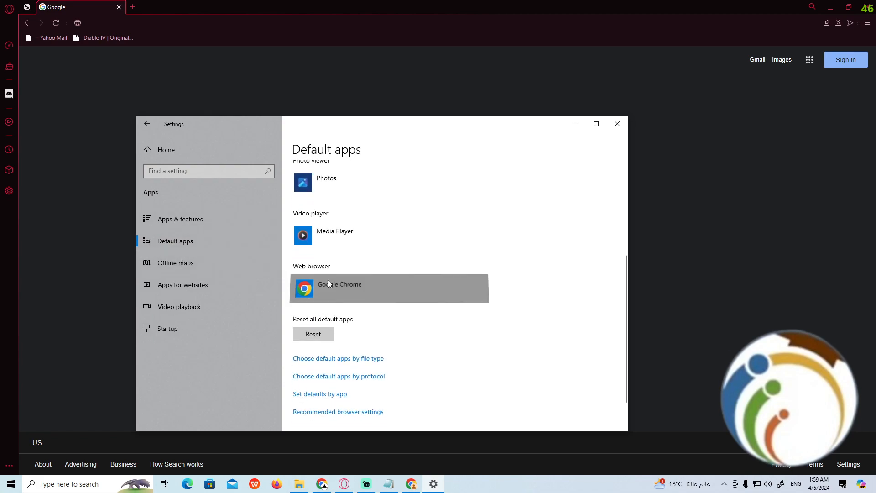
{"action": "left_click", "coordinate": [340, 287]}
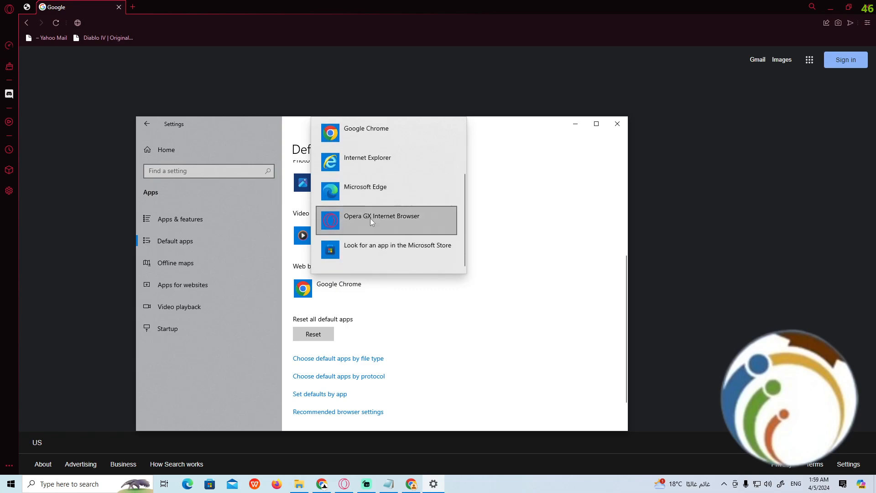
{"action": "mouse_move", "coordinate": [477, 232]}
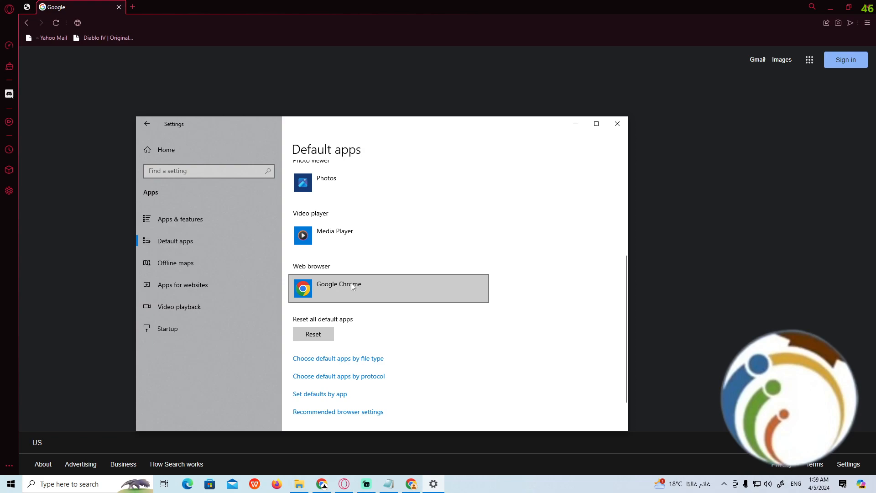
{"action": "type", "text": "s"}
{"action": "left_click", "coordinate": [86, 484]}
{"action": "type", "text": "opera g"}
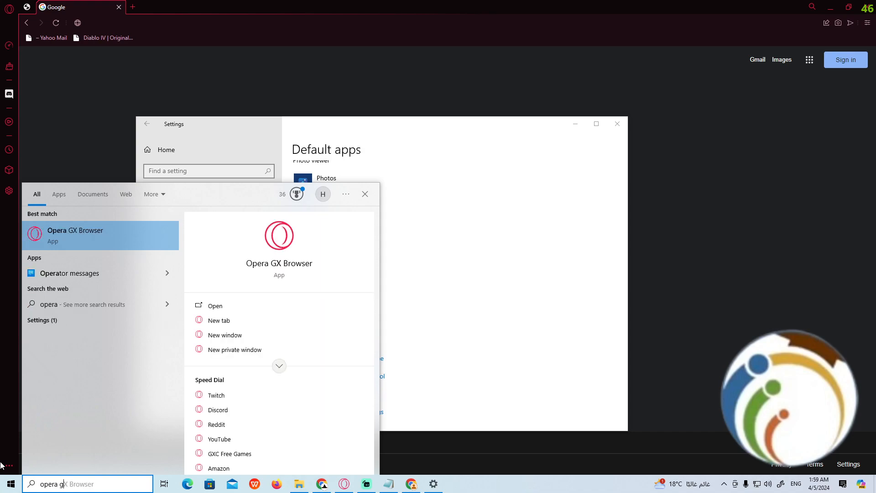
Locate the Opera GX Browser shortcut's folder and bring up its Properties.
{"action": "right_click", "coordinate": [100, 234]}
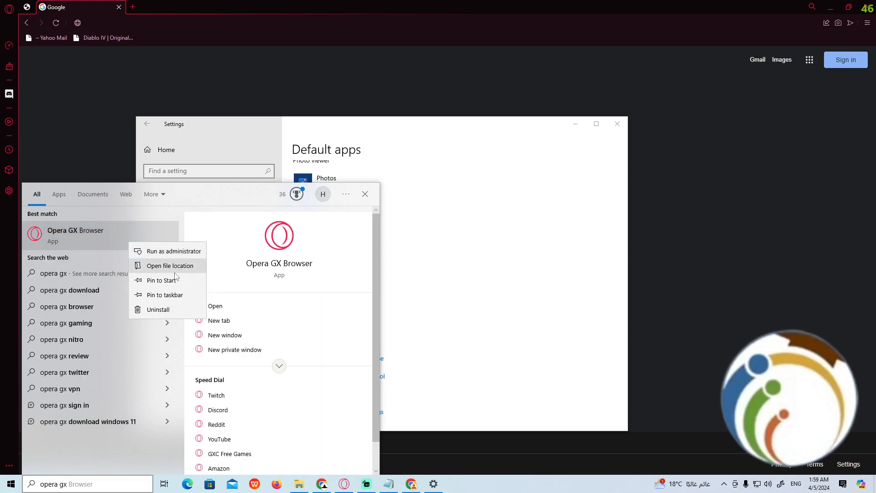
{"action": "mouse_move", "coordinate": [178, 274]}
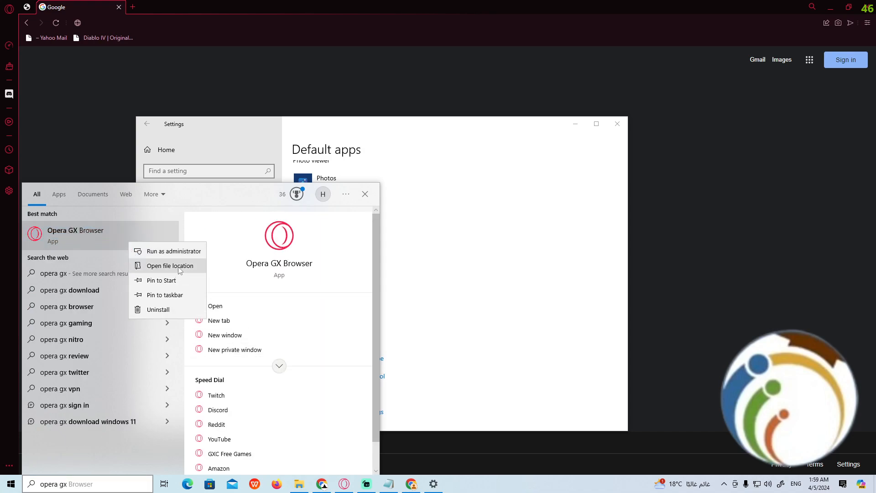
{"action": "left_click", "coordinate": [169, 266]}
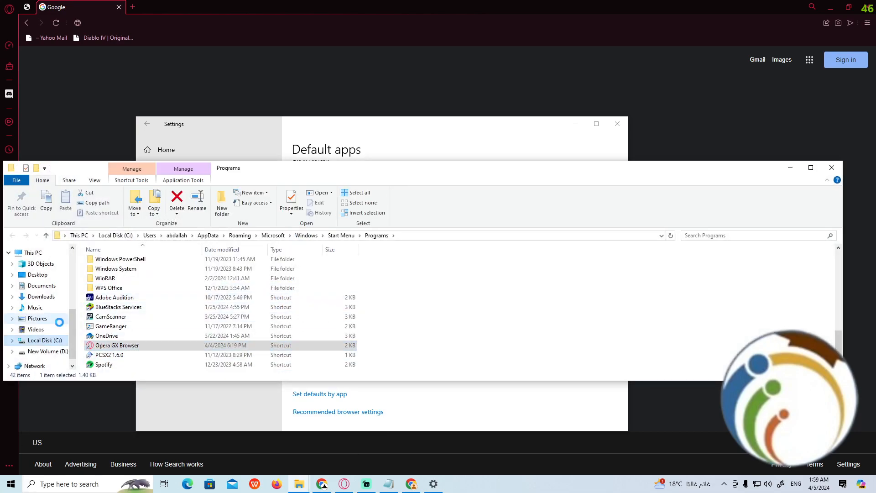
{"action": "right_click", "coordinate": [117, 345]}
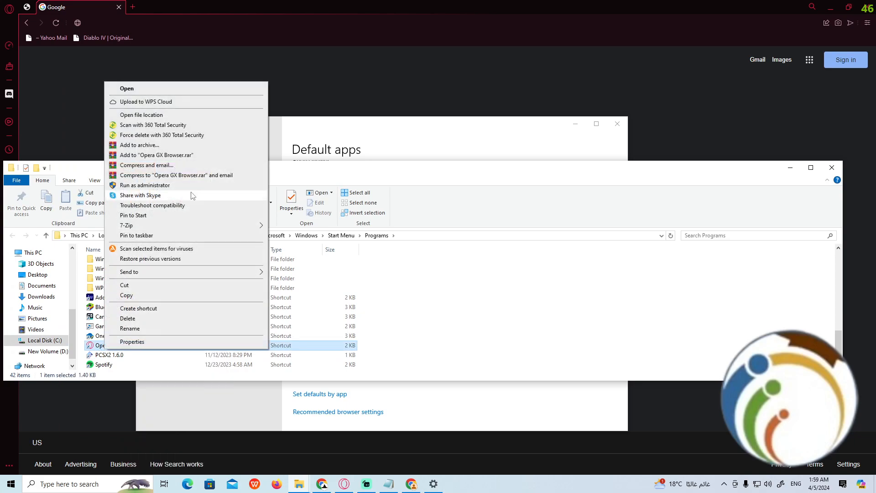
{"action": "mouse_move", "coordinate": [195, 223]}
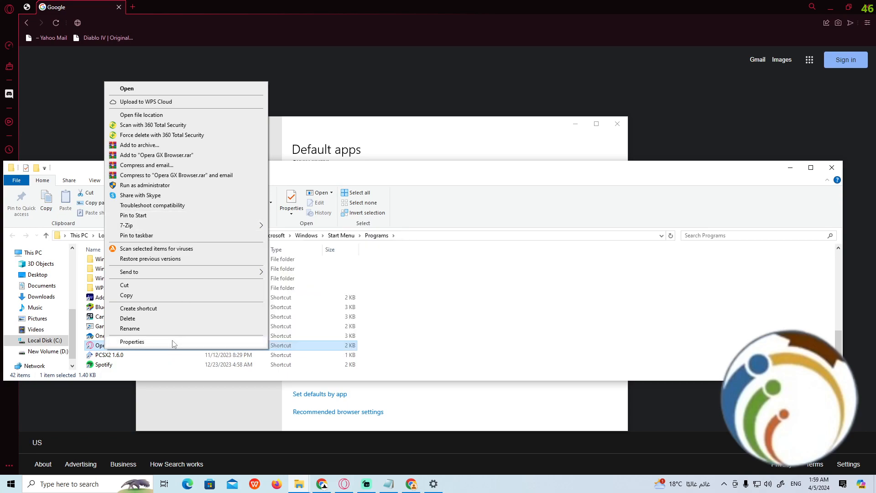
{"action": "left_click", "coordinate": [132, 342]}
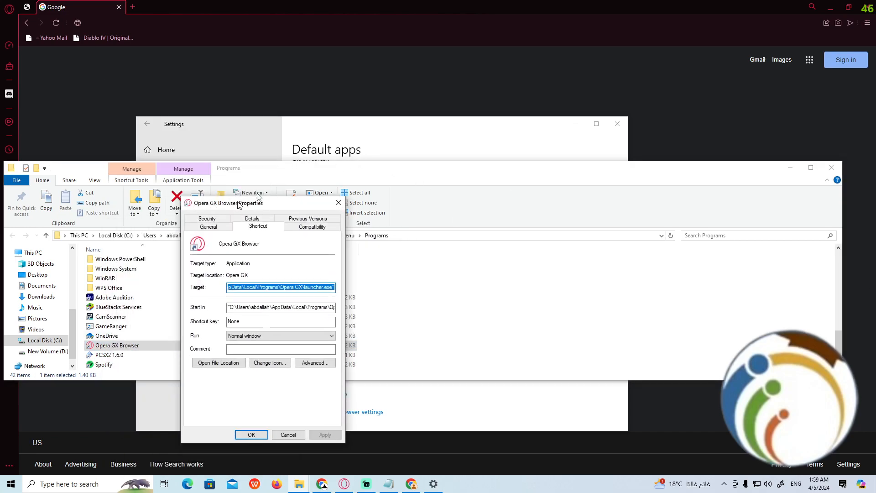
On Compatibility, enable Run this program as an administrator and go to high DPI settings.
{"action": "left_click", "coordinate": [353, 184]}
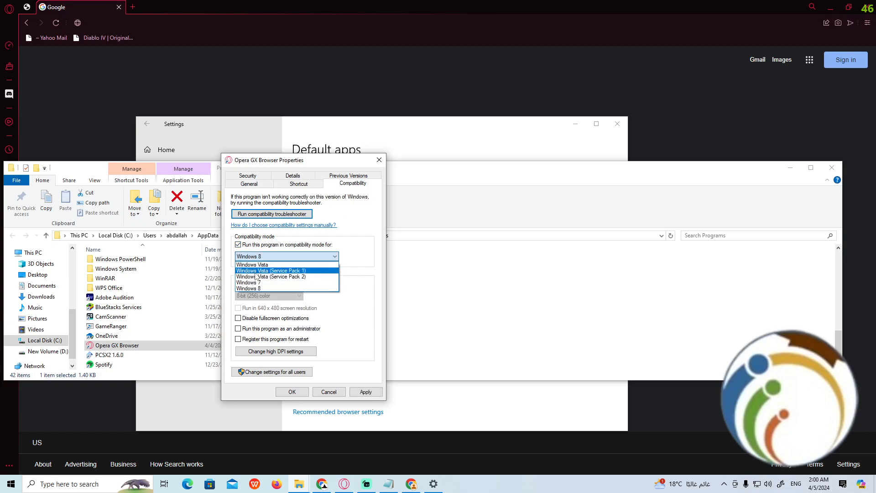
{"action": "left_click", "coordinate": [286, 256]}
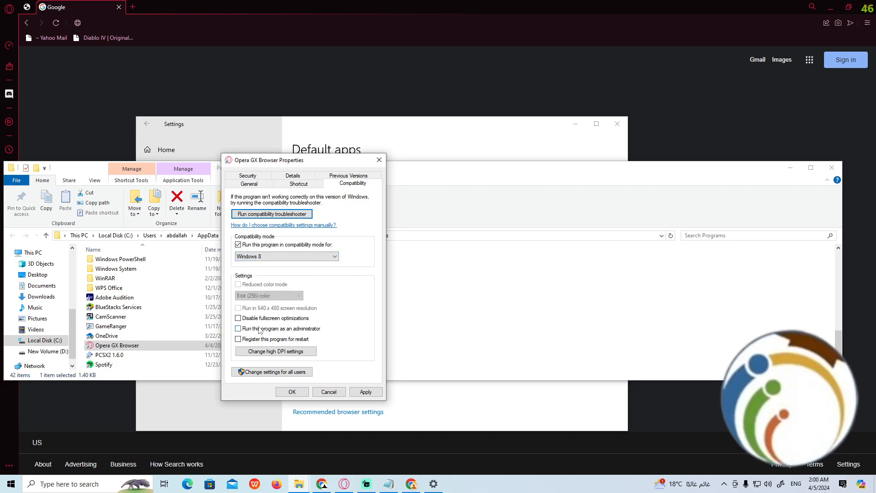
{"action": "left_click", "coordinate": [238, 329]}
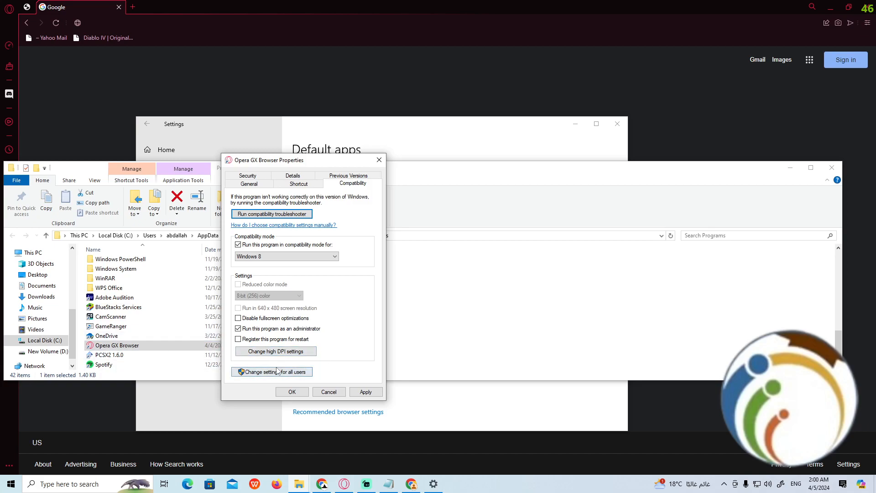
{"action": "left_click", "coordinate": [274, 350]}
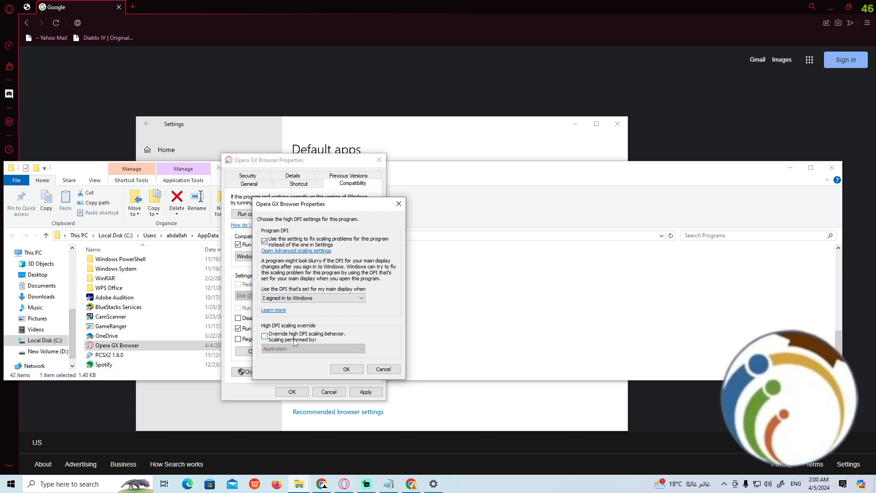
Apply the settings, set compatibility mode to Windows 7, and move the Properties window aside.
{"action": "left_click", "coordinate": [346, 369]}
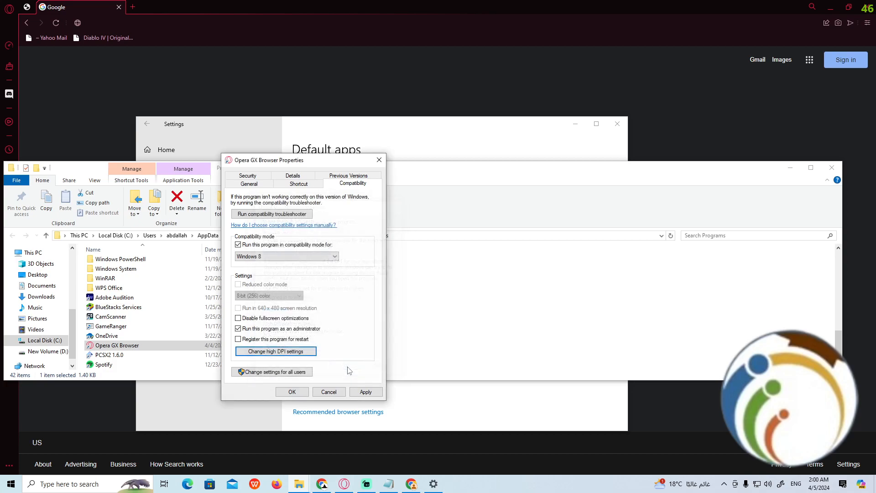
{"action": "left_click", "coordinate": [365, 391]}
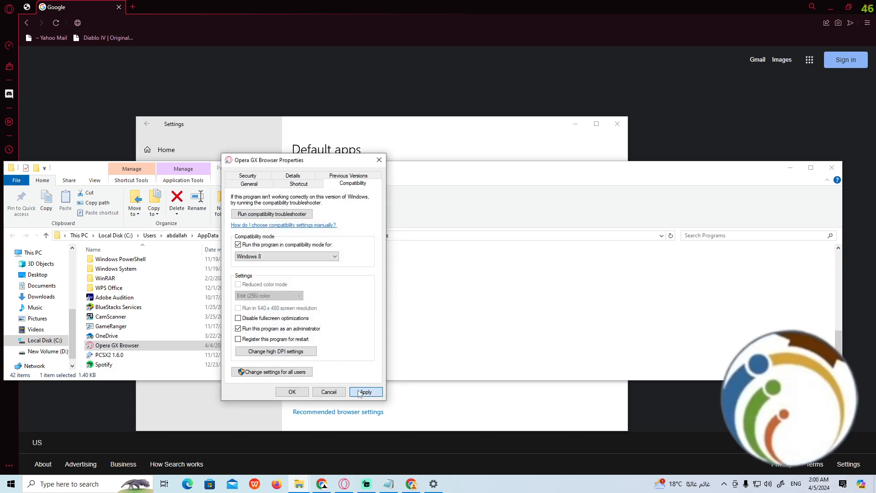
{"action": "left_click", "coordinate": [365, 392]}
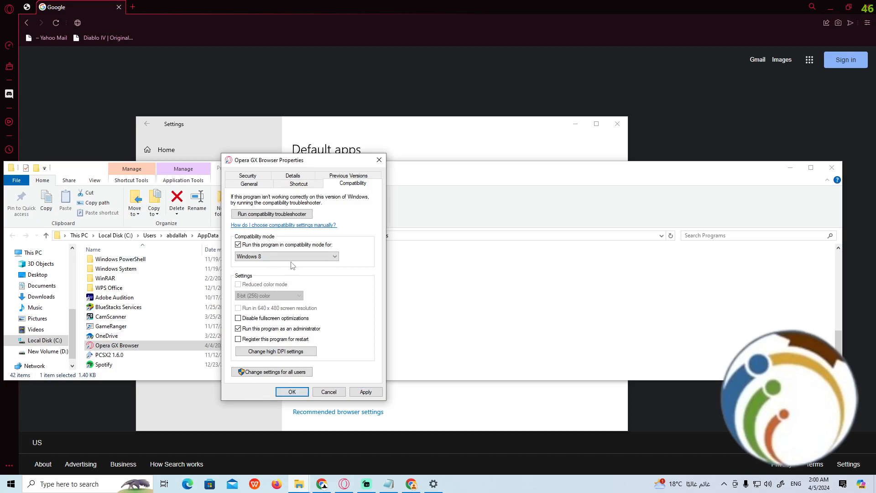
{"action": "left_click", "coordinate": [286, 255]}
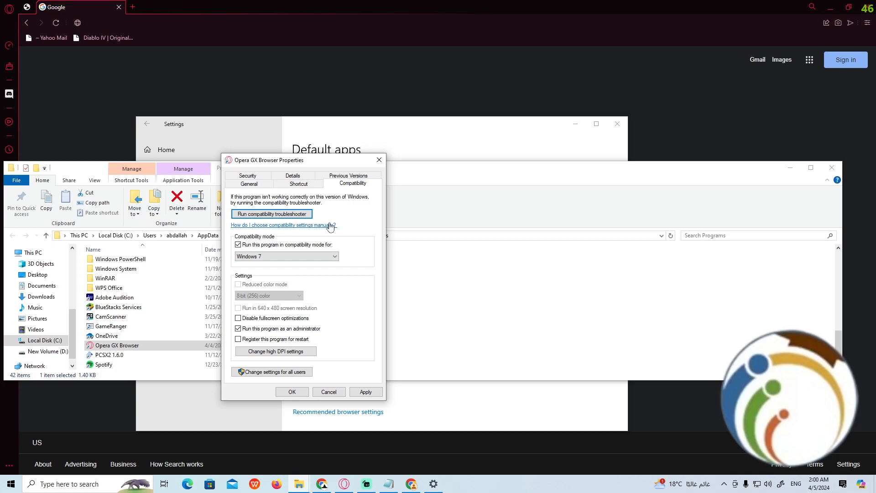
{"action": "left_click_drag", "start_coordinate": [303, 160], "coordinate": [586, 177]}
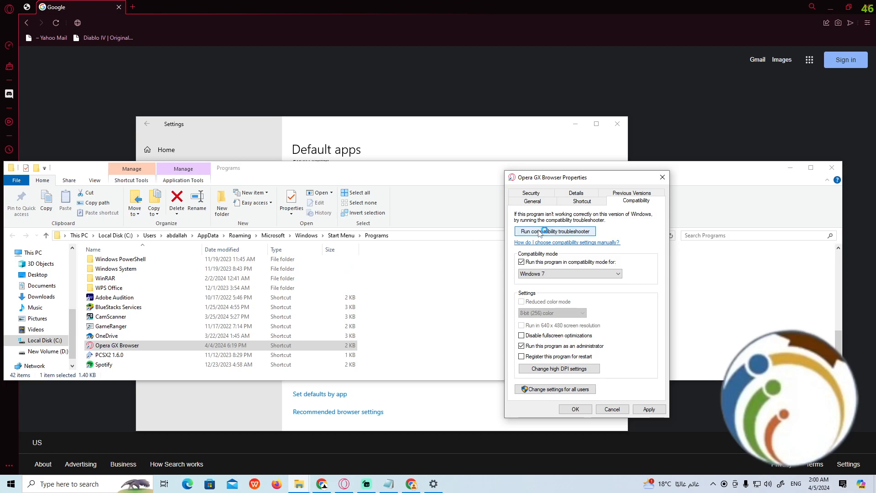
Start the Program Compatibility Troubleshooter for the Opera GX shortcut and bring it forward.
{"action": "left_click", "coordinate": [554, 231]}
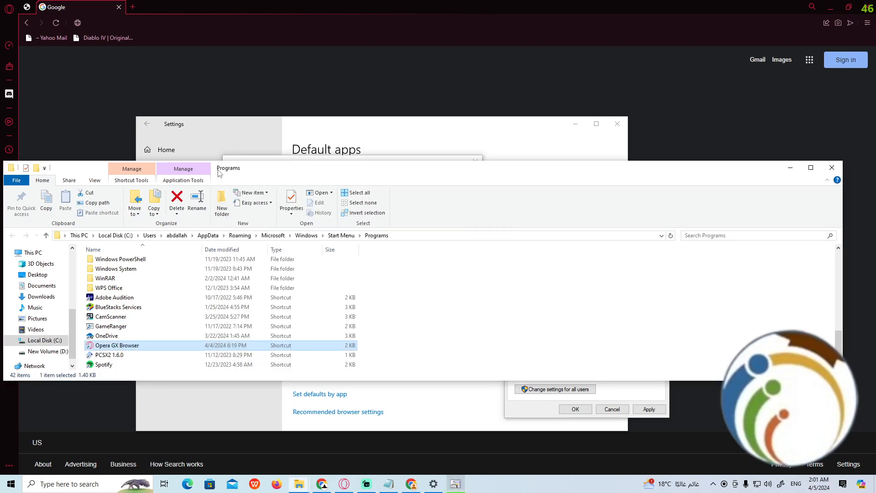
{"action": "left_click", "coordinate": [554, 231]}
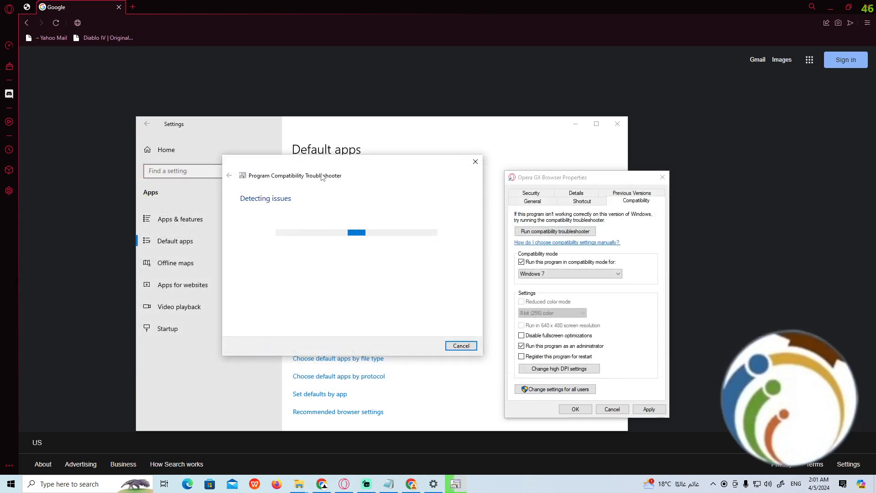